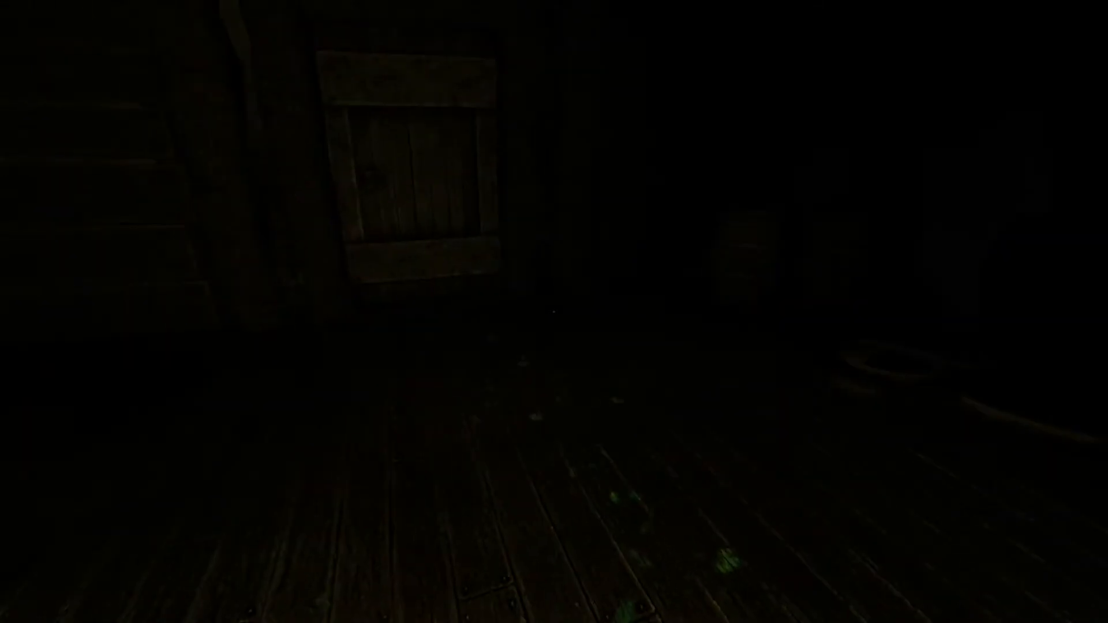
Check the inventory while exploring and interact with the first item found
key("Tab")
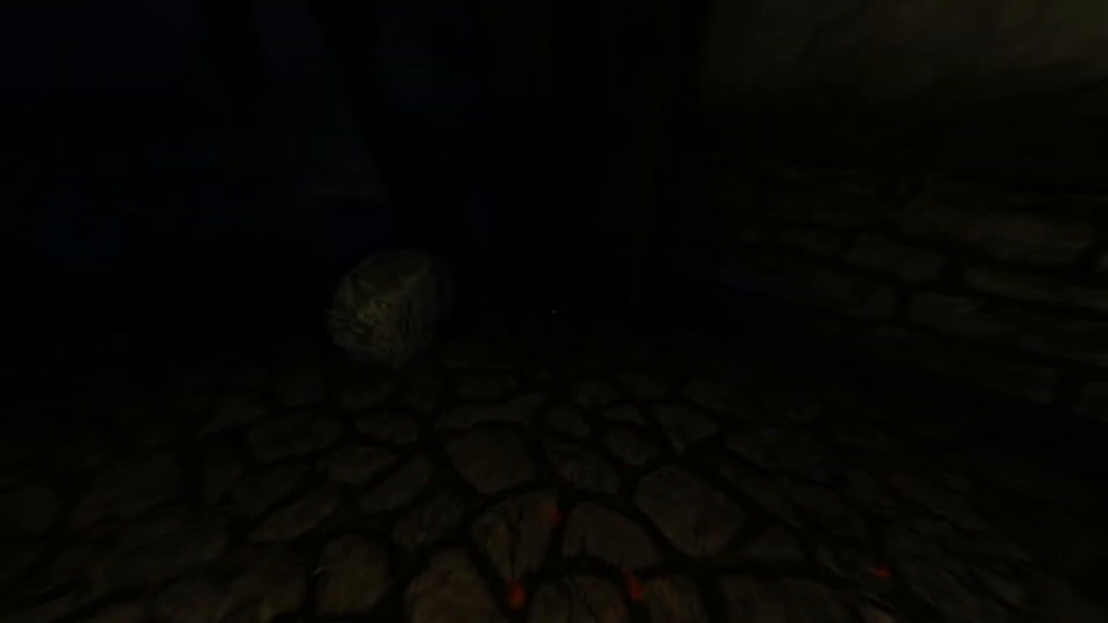
key("Tab")
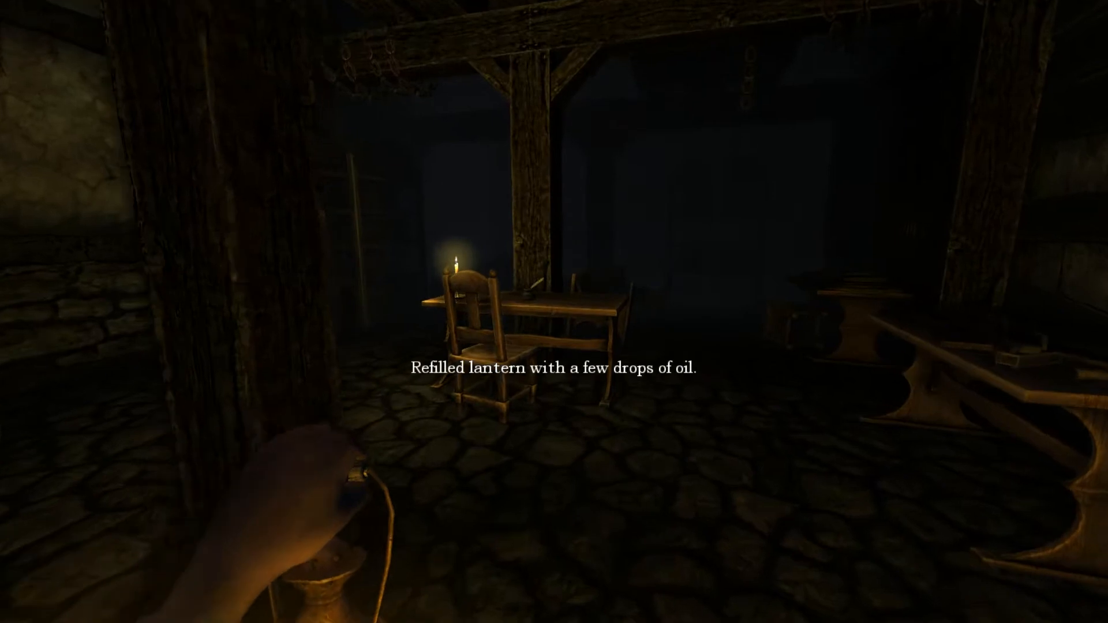
key("tab")
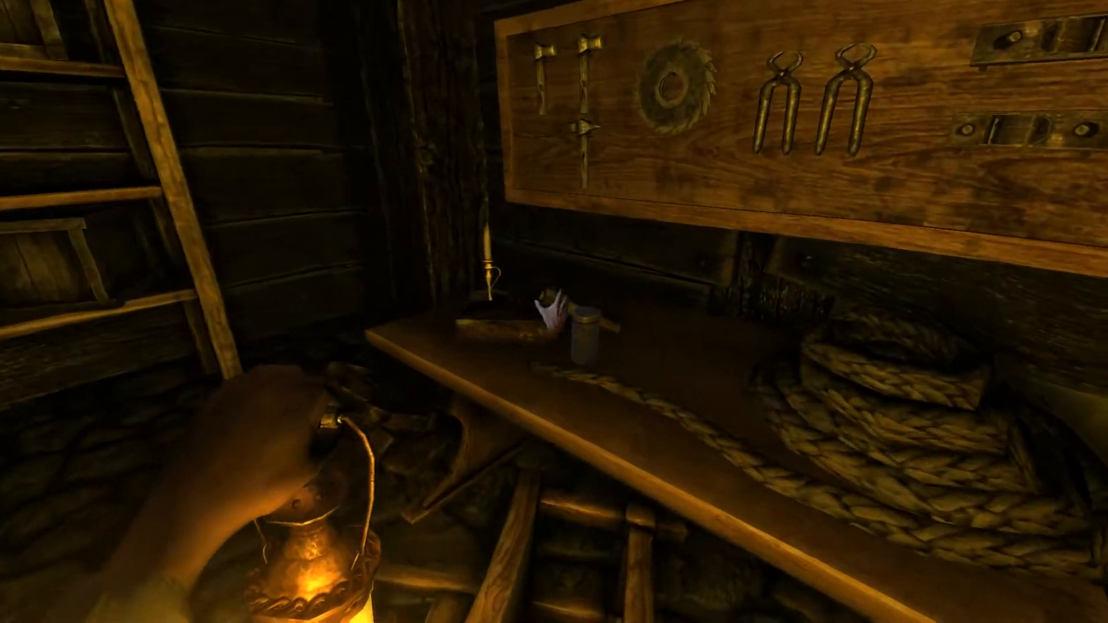
left_click(580, 329)
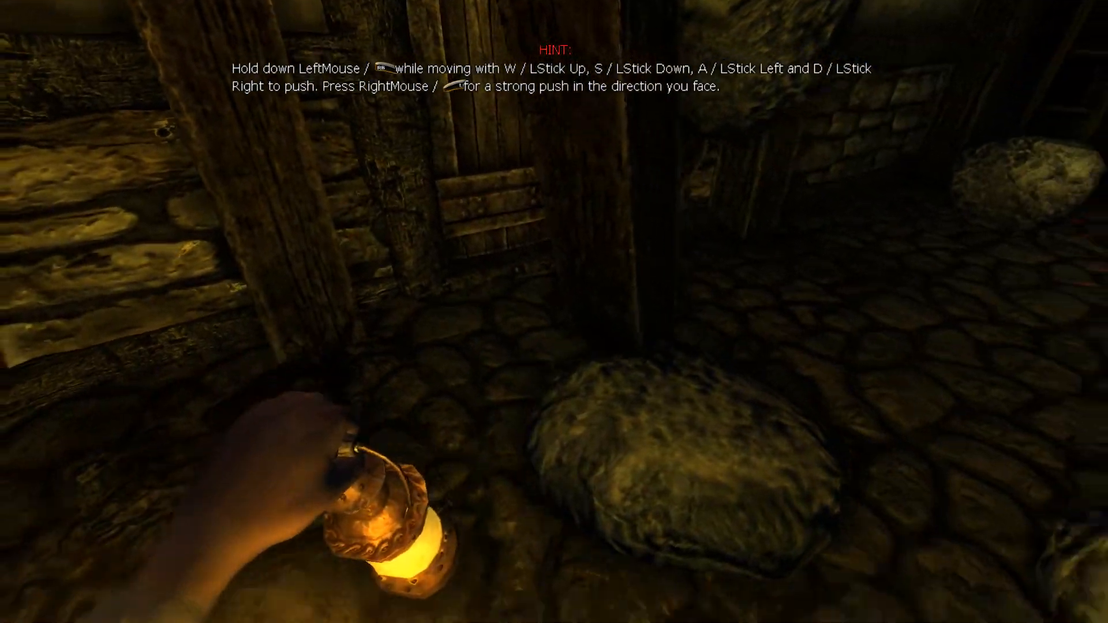
mouse_move(554, 311)
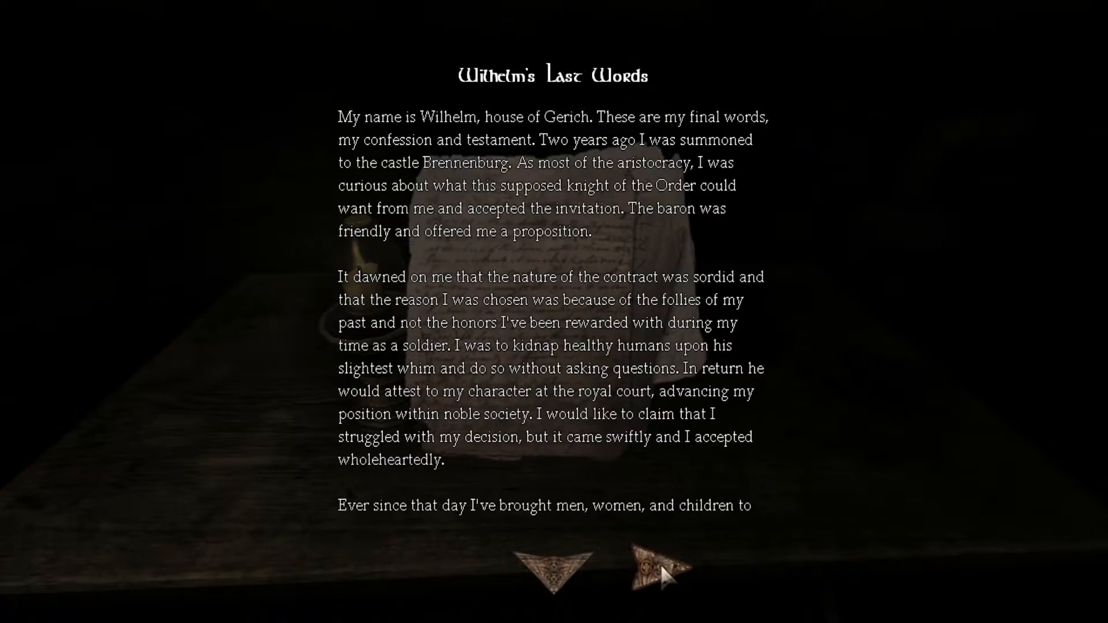
Read the note, then collect the chemical jar on the table and the small bottle on the shelf
left_click(649, 570)
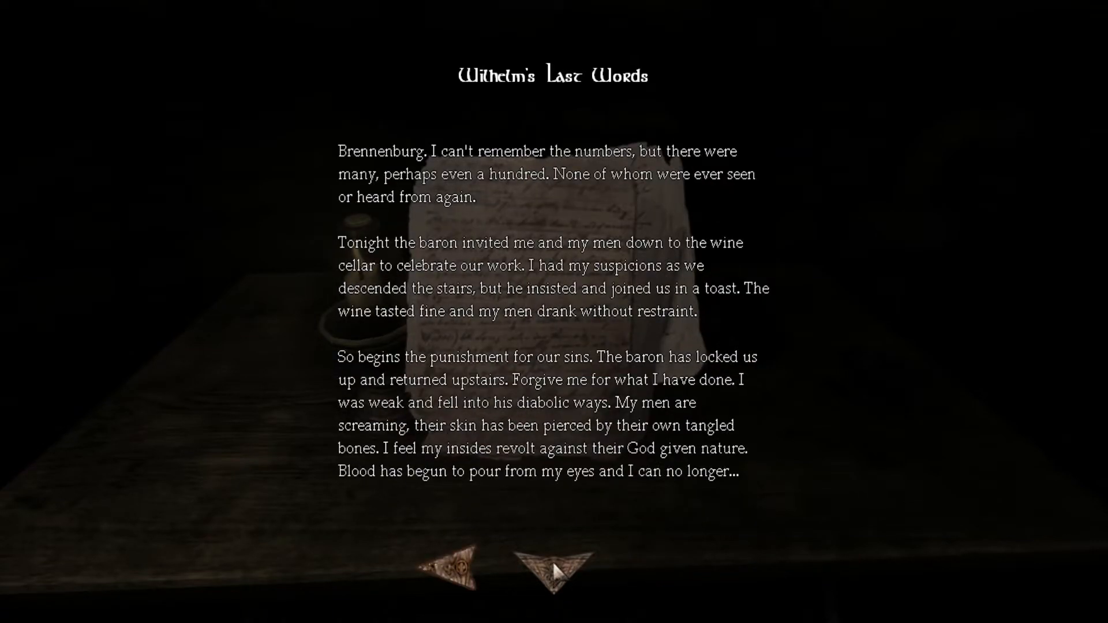
left_click(555, 569)
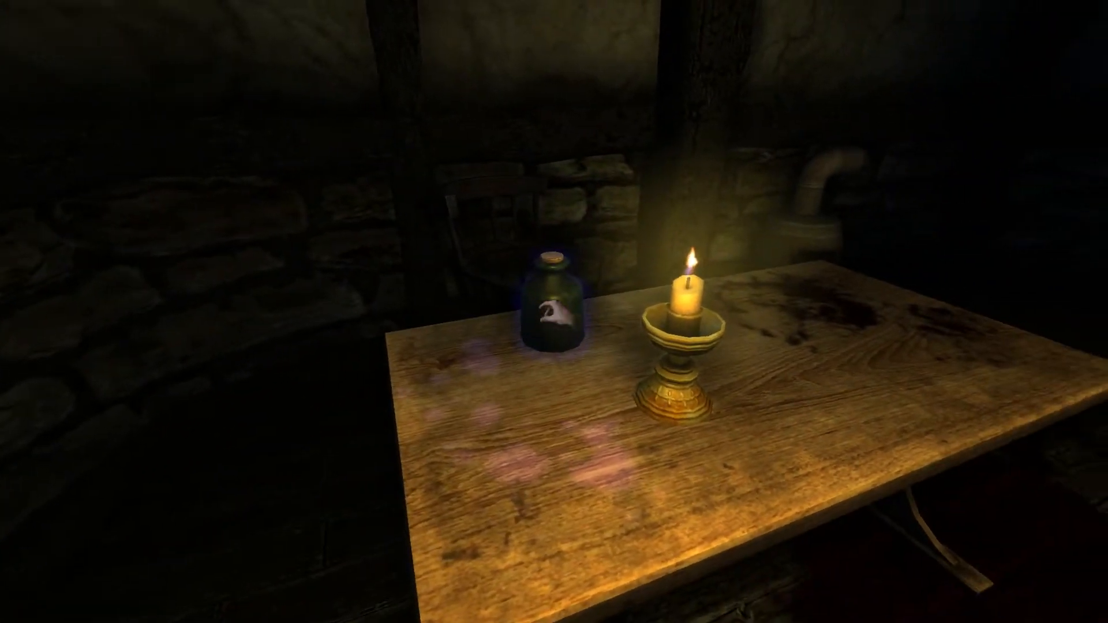
left_click(555, 304)
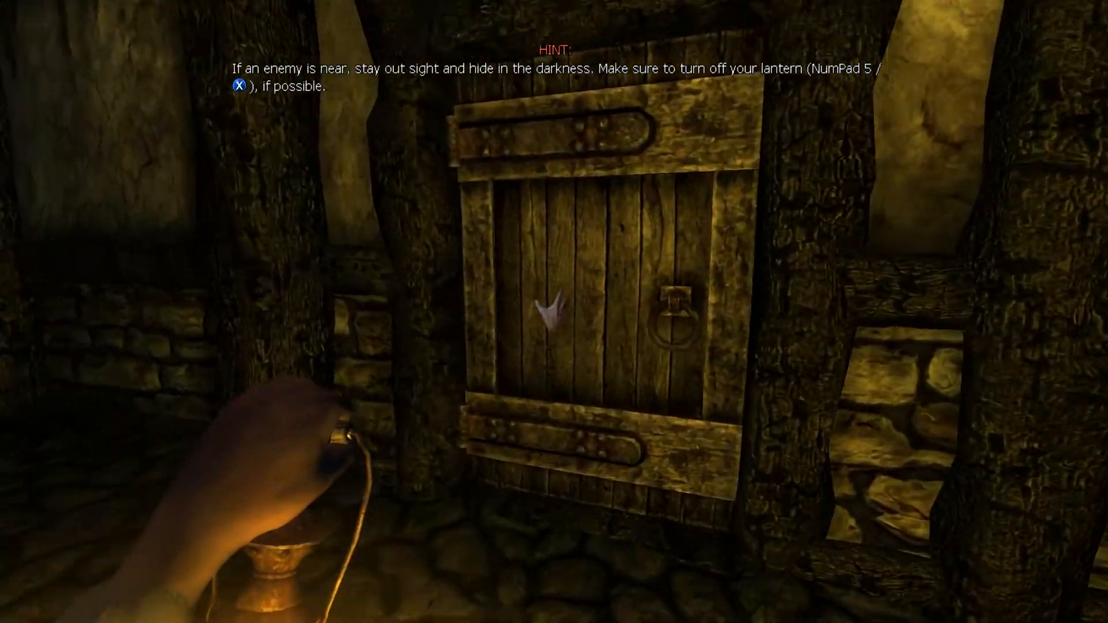
key("numpad5")
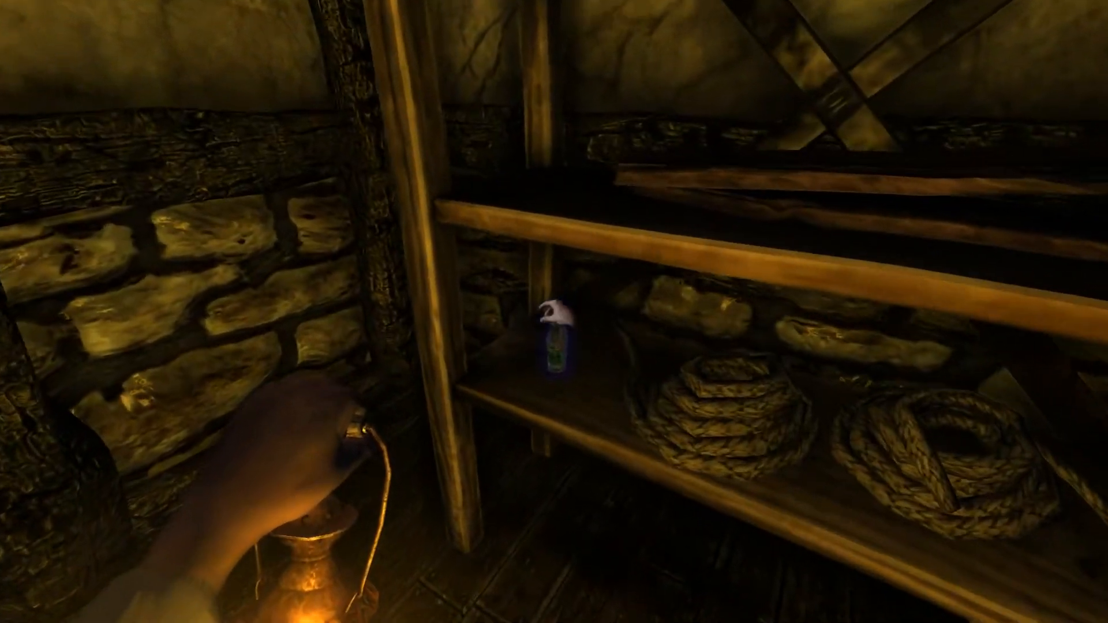
left_click(556, 332)
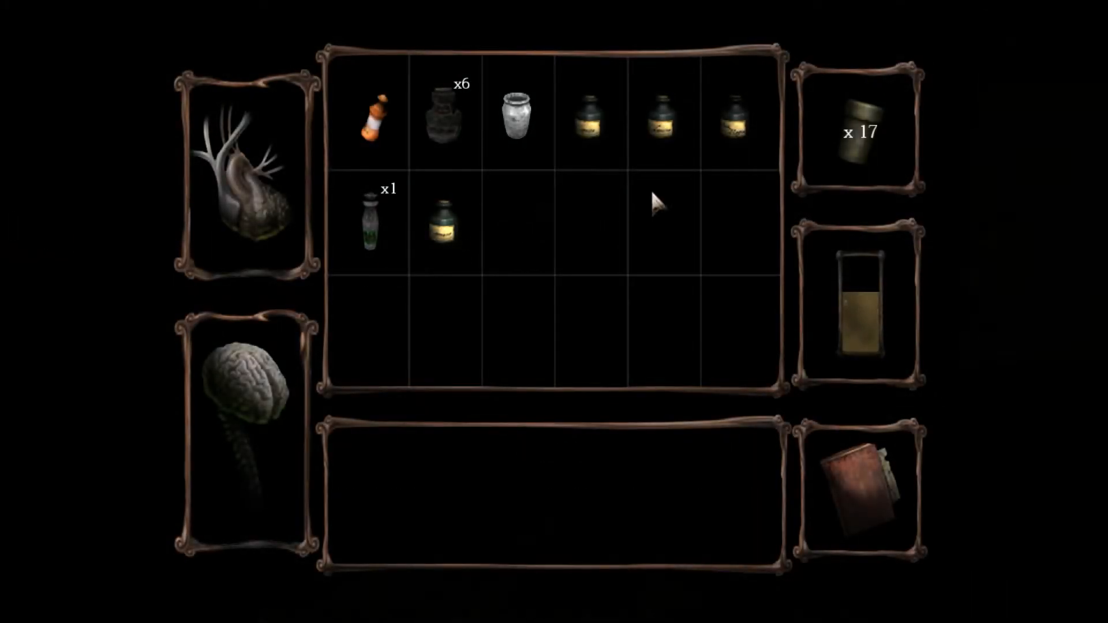
Operate the laboratory apparatus to brew the acid and ready the inventory at the organic blockage
left_click(443, 223)
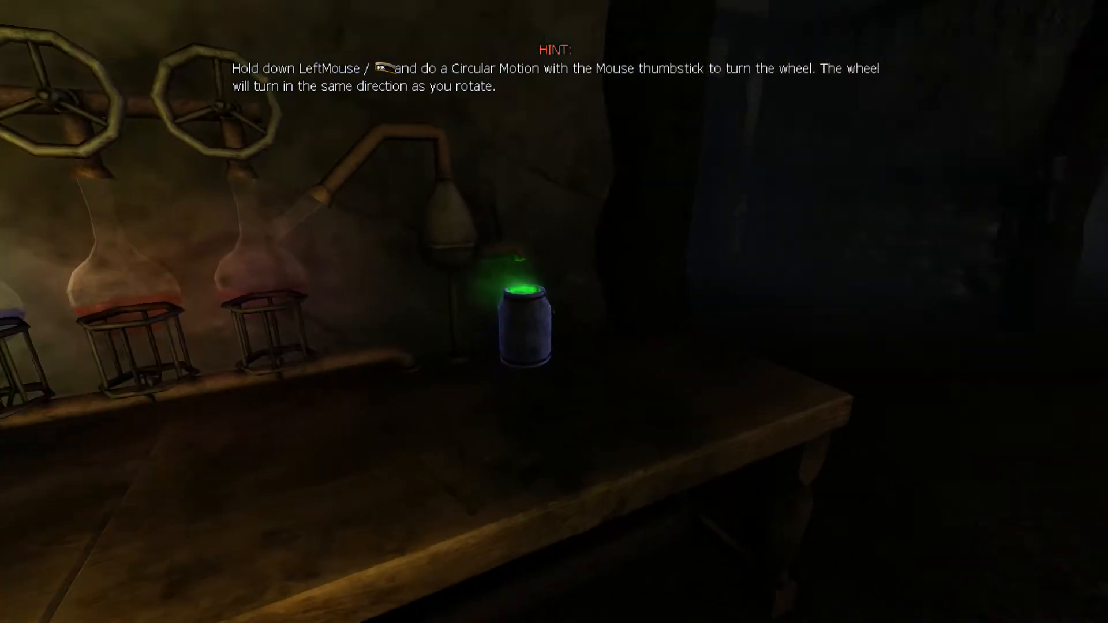
left_click(526, 319)
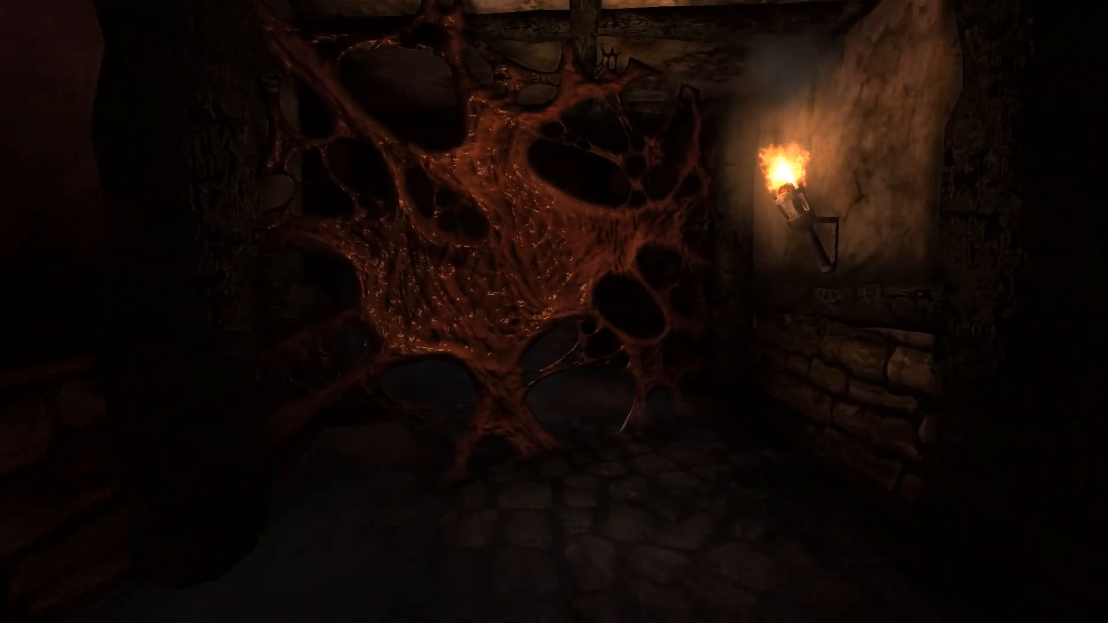
key("Tab")
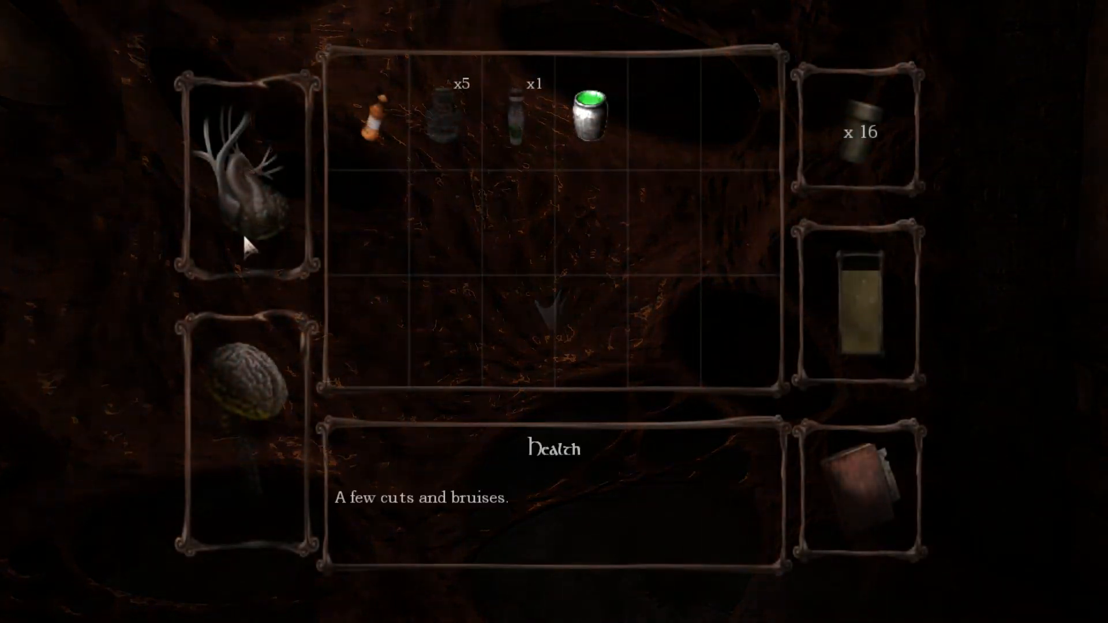